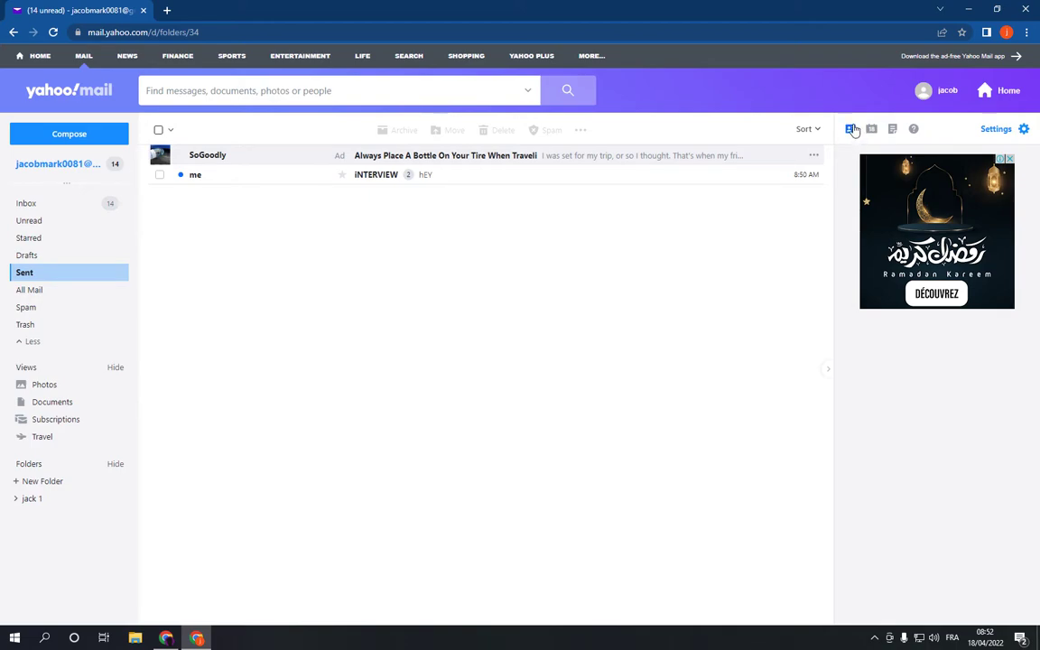
Step: Open the contacts list in the right-hand panel to show Jack's entry
click(850, 128)
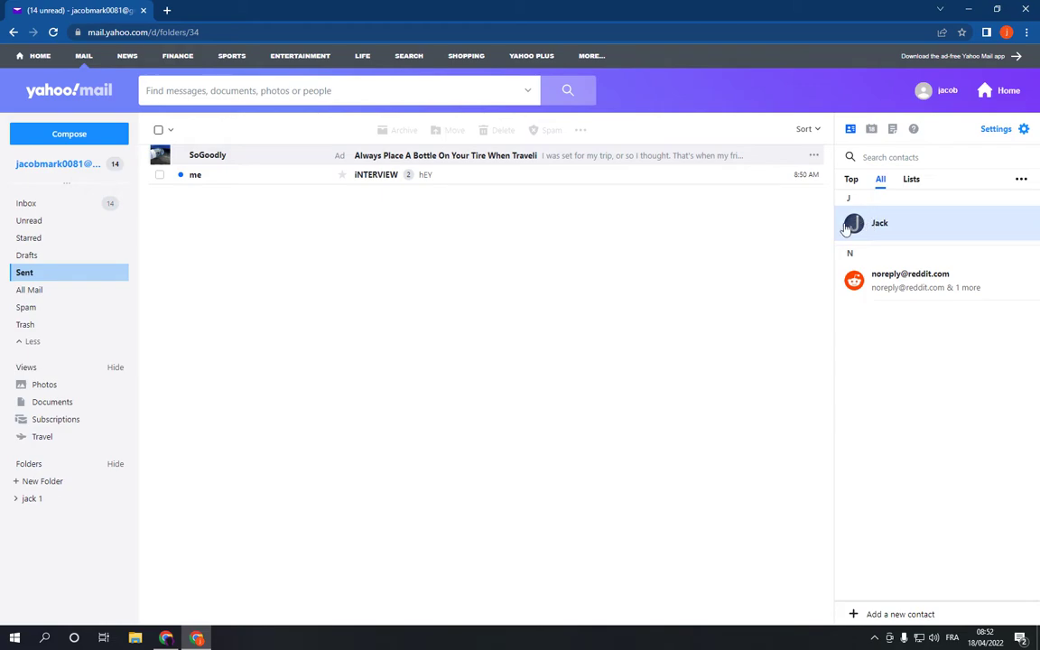
mouse_move(825, 232)
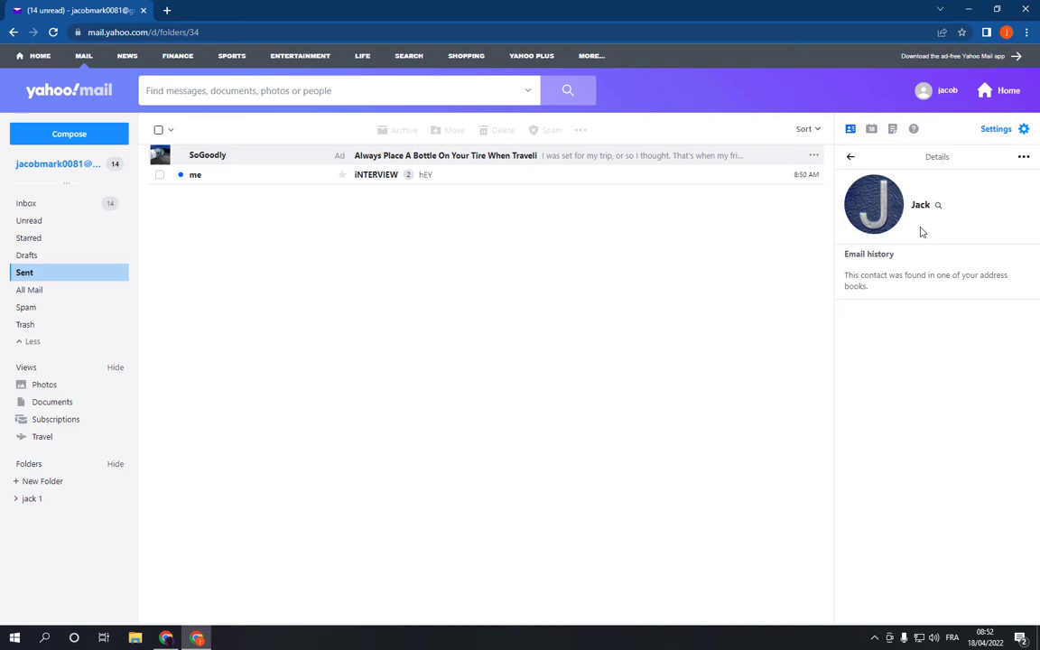
mouse_move(910, 232)
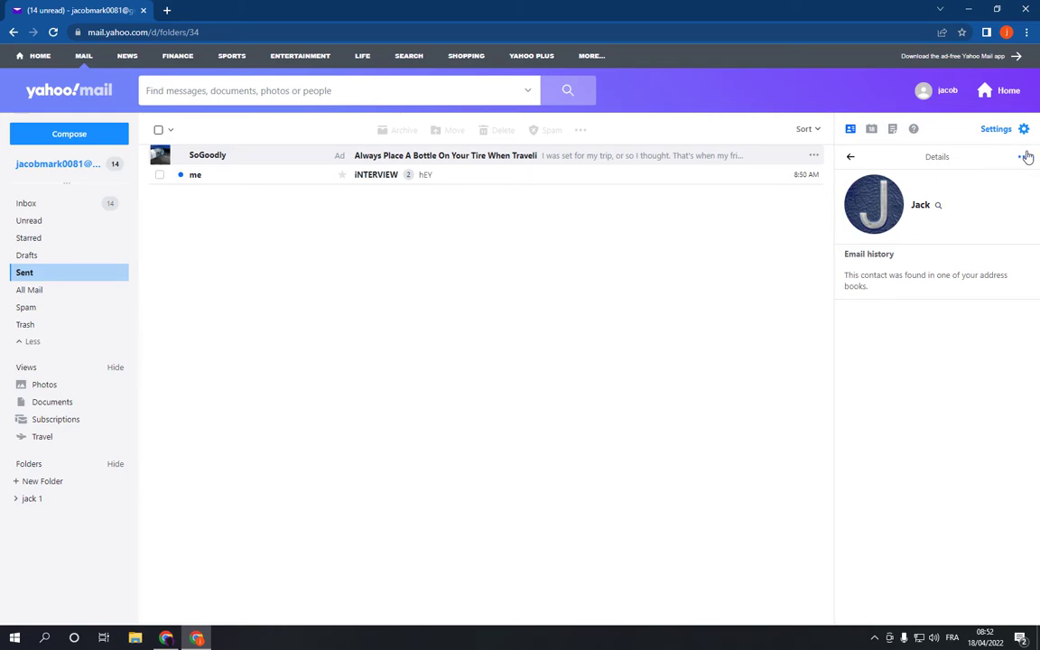
Step: Open Jack's contact details and the menu offering Edit contact and Delete contact
click(1023, 156)
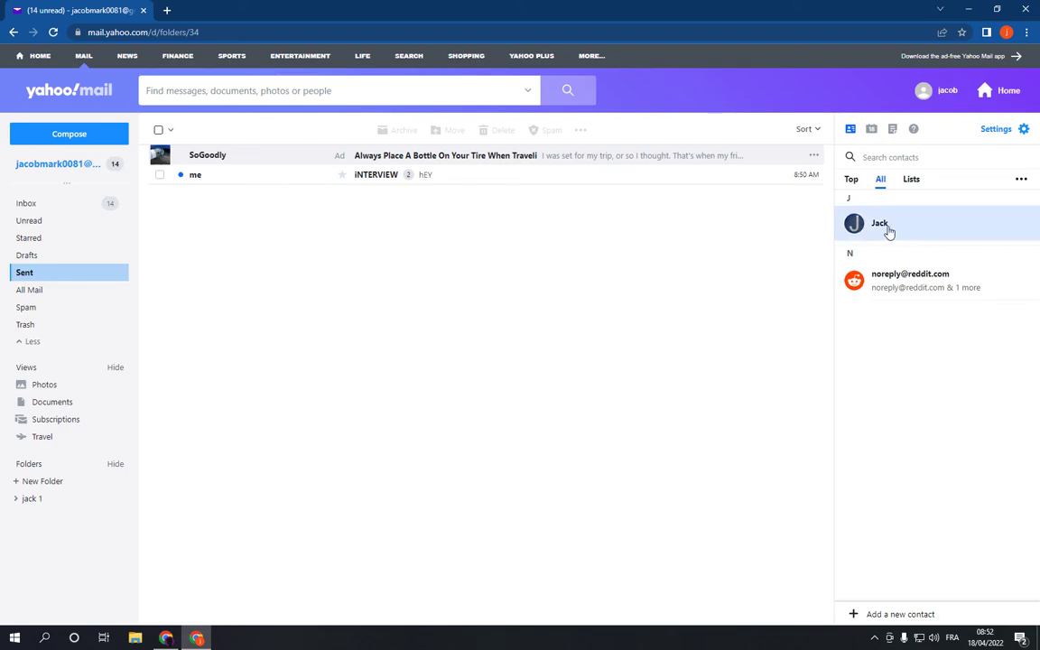
click(879, 223)
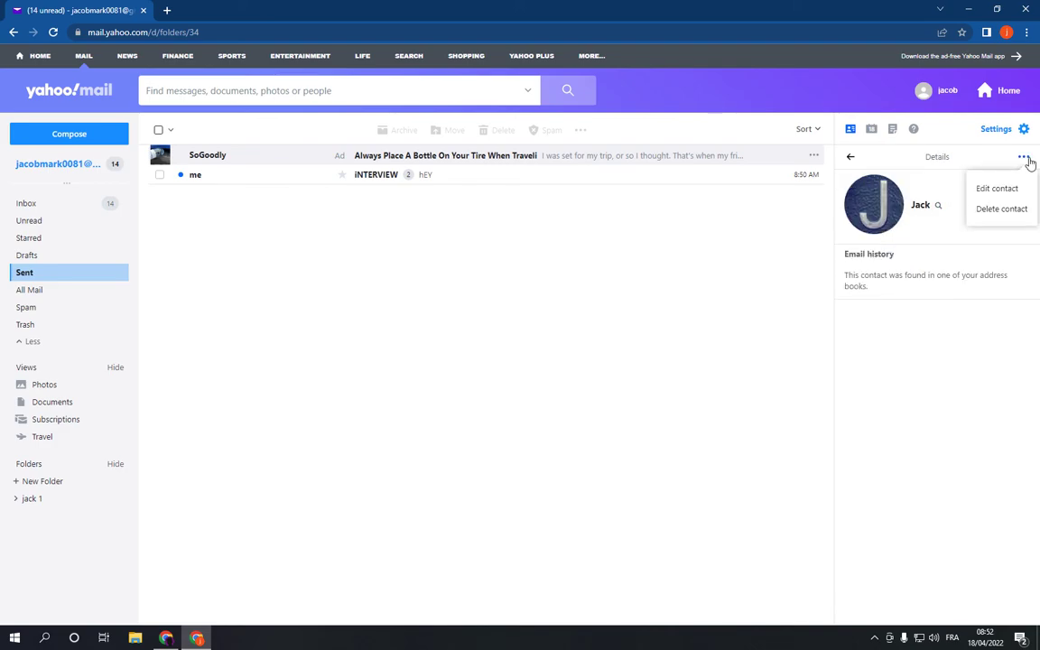